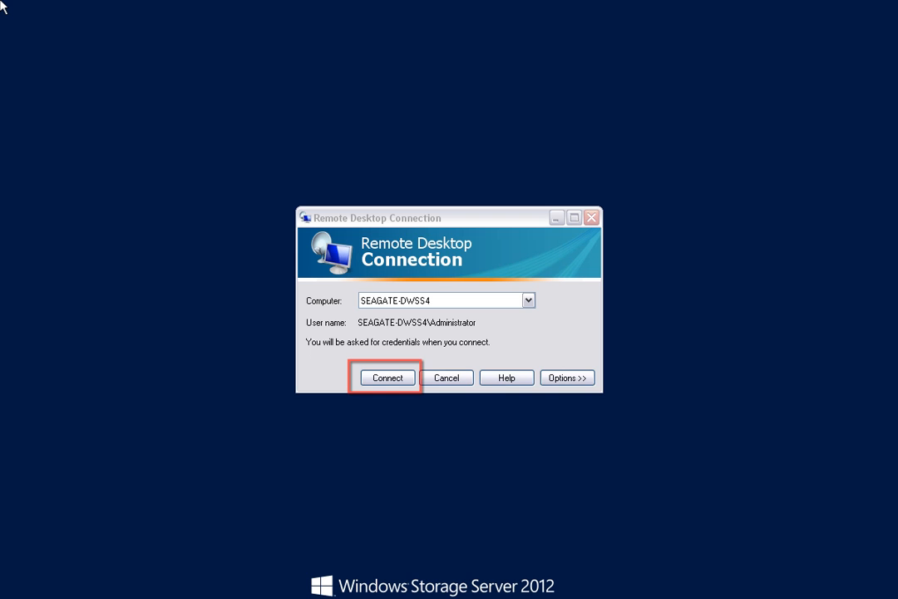
# Start the Remote Desktop session to SEAGATE-DWSS4
pyautogui.click(384, 377)
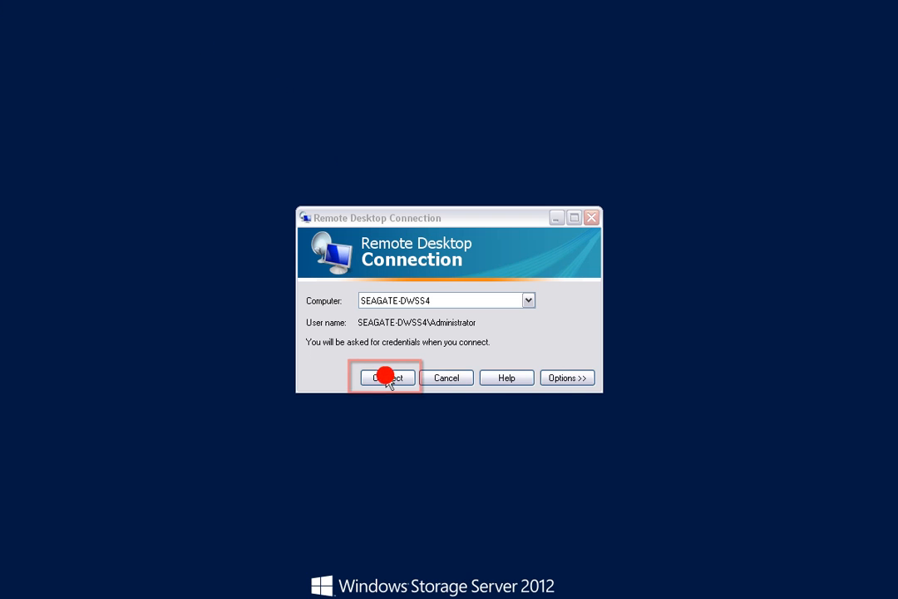
pyautogui.click(387, 377)
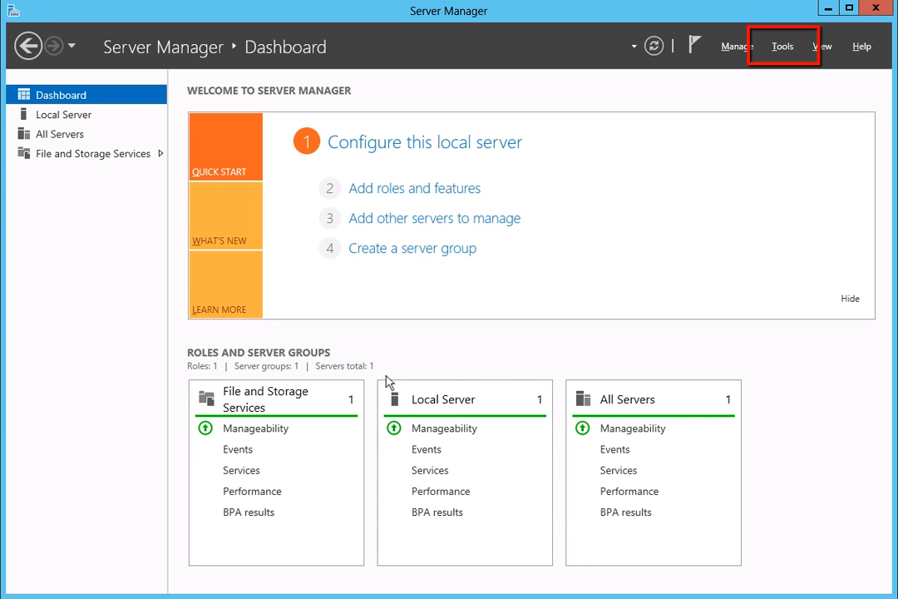
pyautogui.moveTo(746, 236)
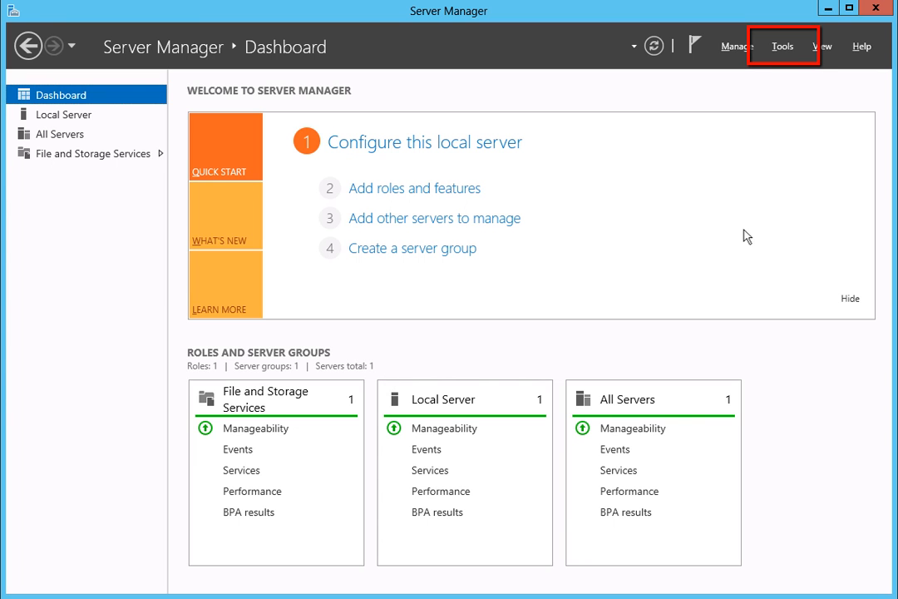
# Launch Computer Management from Server Manager's Tools menu
pyautogui.click(790, 46)
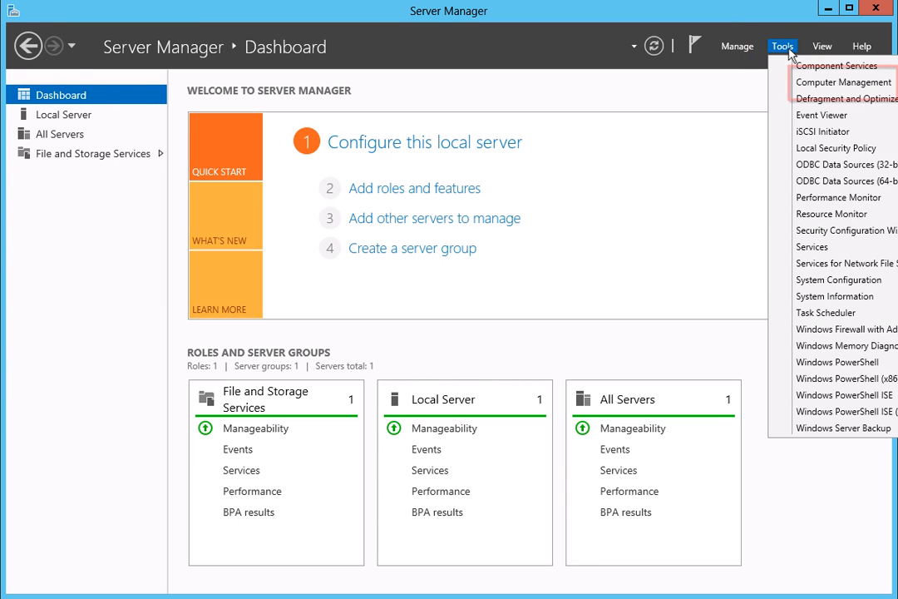
pyautogui.moveTo(826, 82)
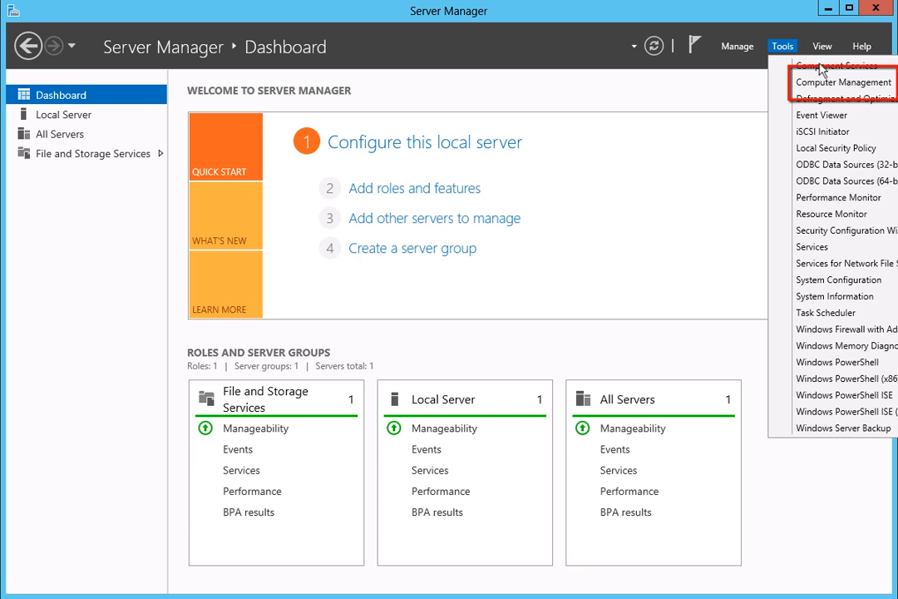
pyautogui.click(842, 82)
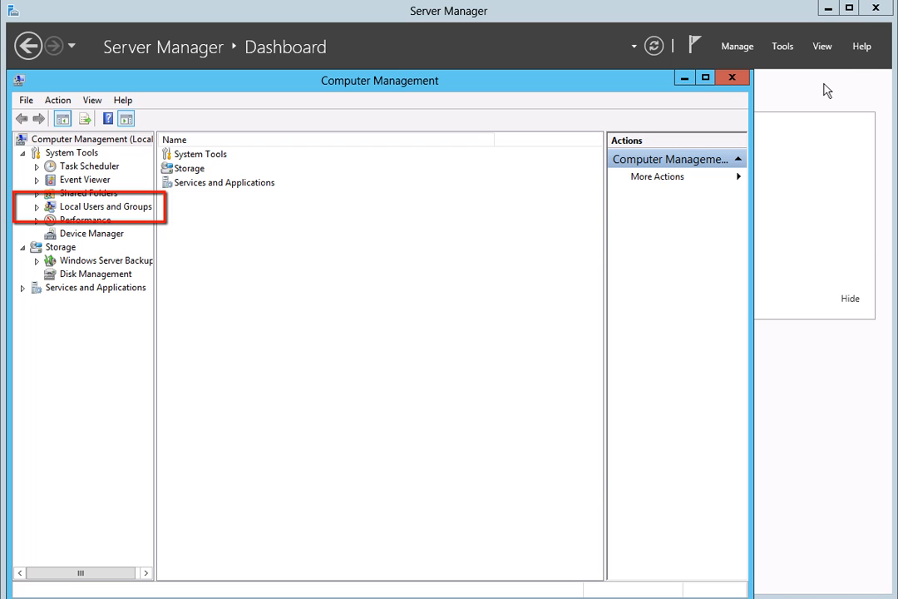
pyautogui.moveTo(81, 185)
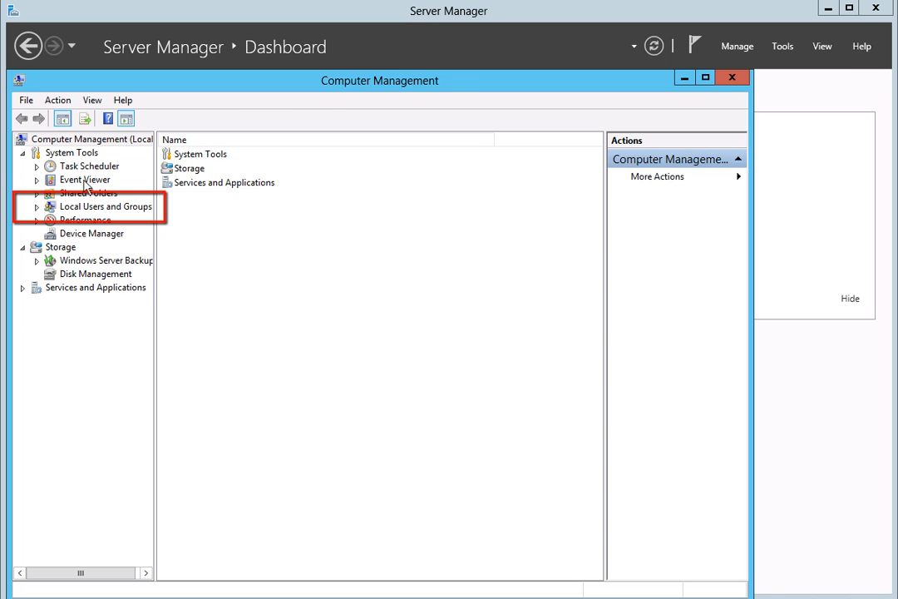
# Show the local Users list and open the New User form
pyautogui.click(37, 207)
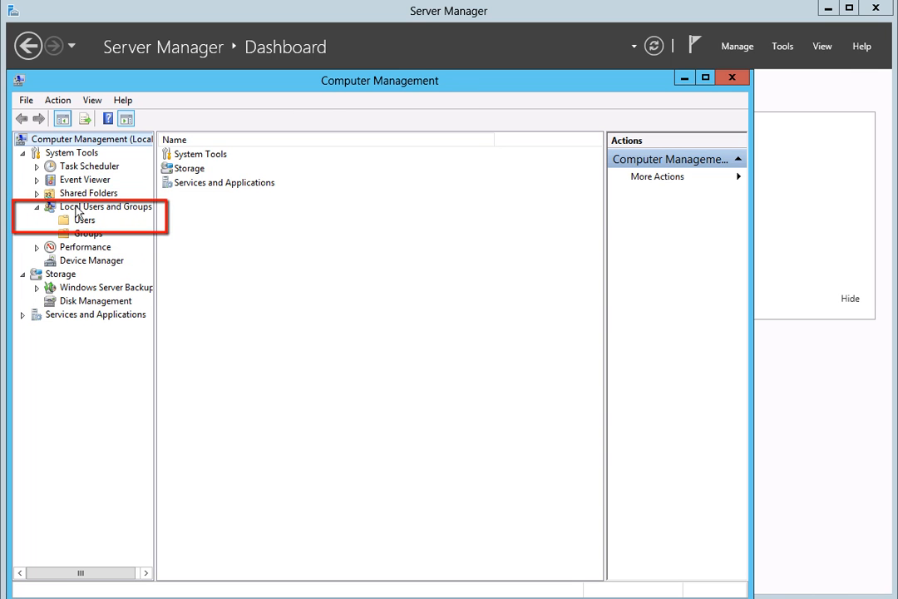
pyautogui.click(84, 220)
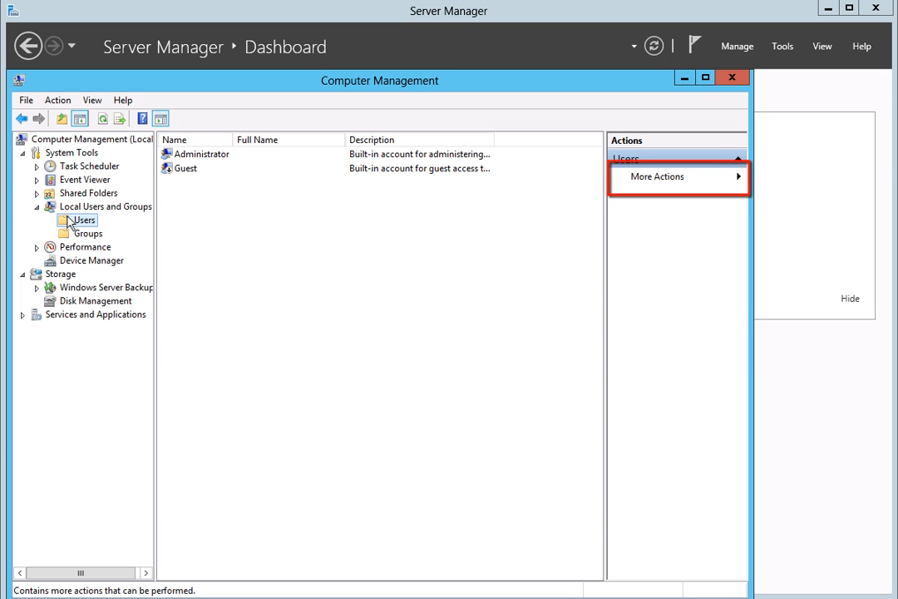
pyautogui.click(657, 177)
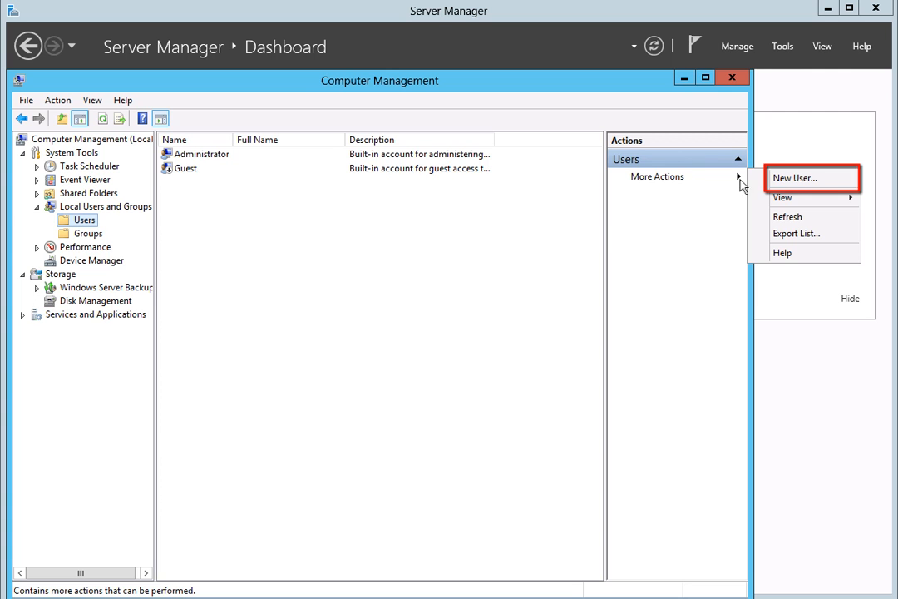
pyautogui.click(812, 176)
pyautogui.write('JUser')
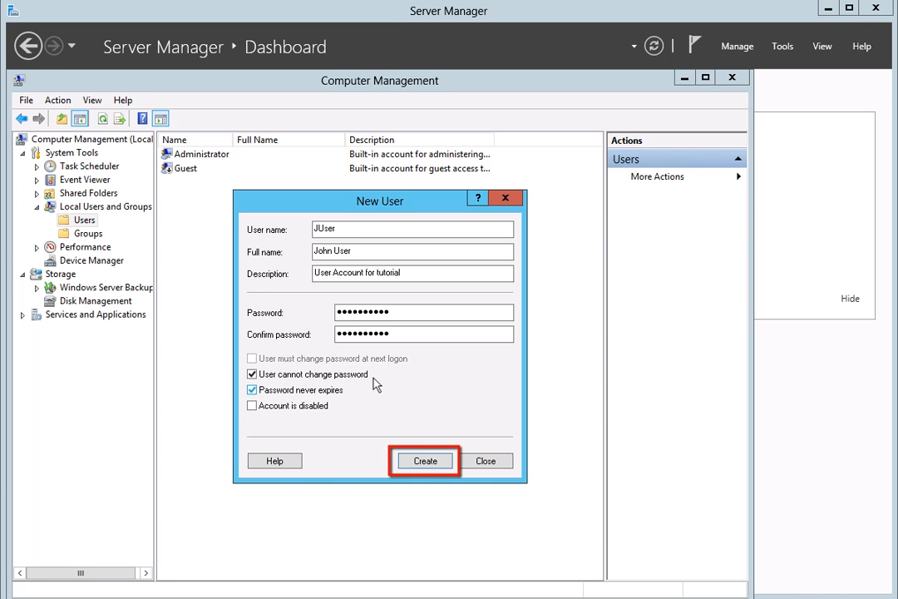
# Create local user JUser (John User), password never expires and cannot be changed
pyautogui.click(424, 461)
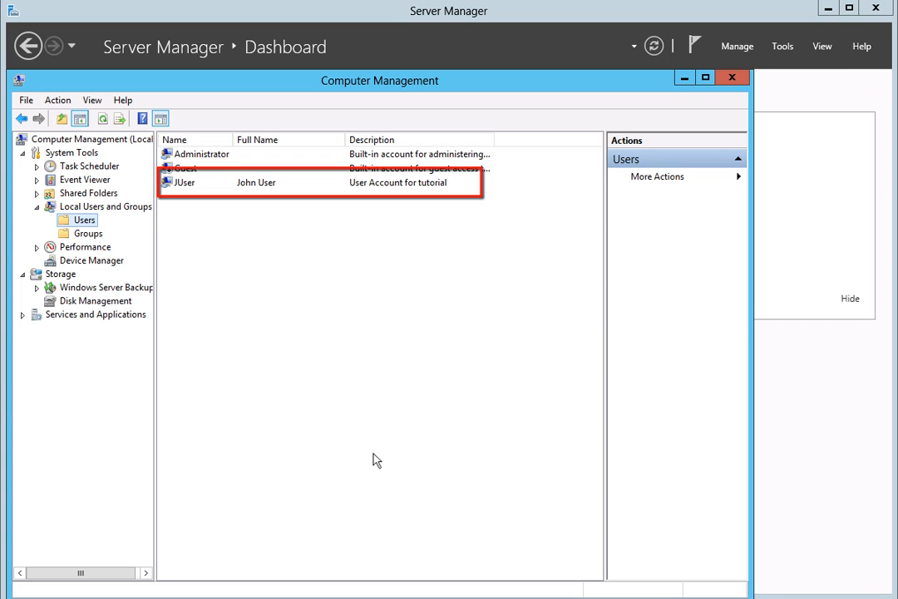
# Open the Properties of the JUser account
pyautogui.click(199, 182)
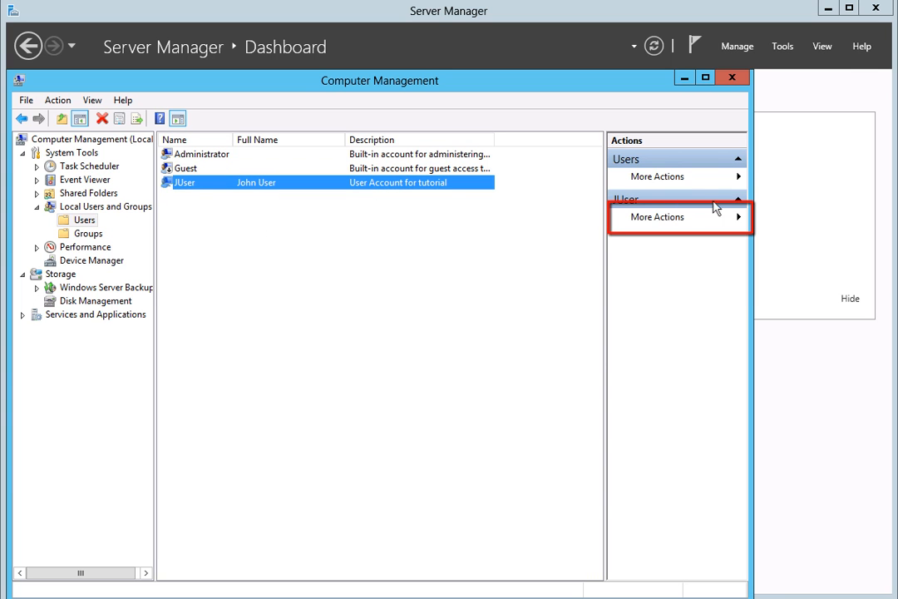
pyautogui.click(657, 217)
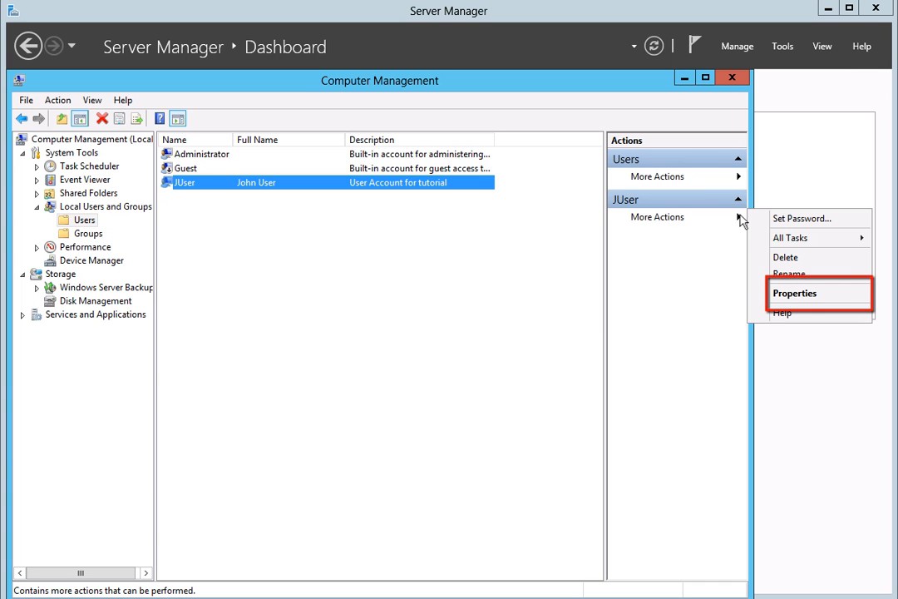
pyautogui.click(811, 293)
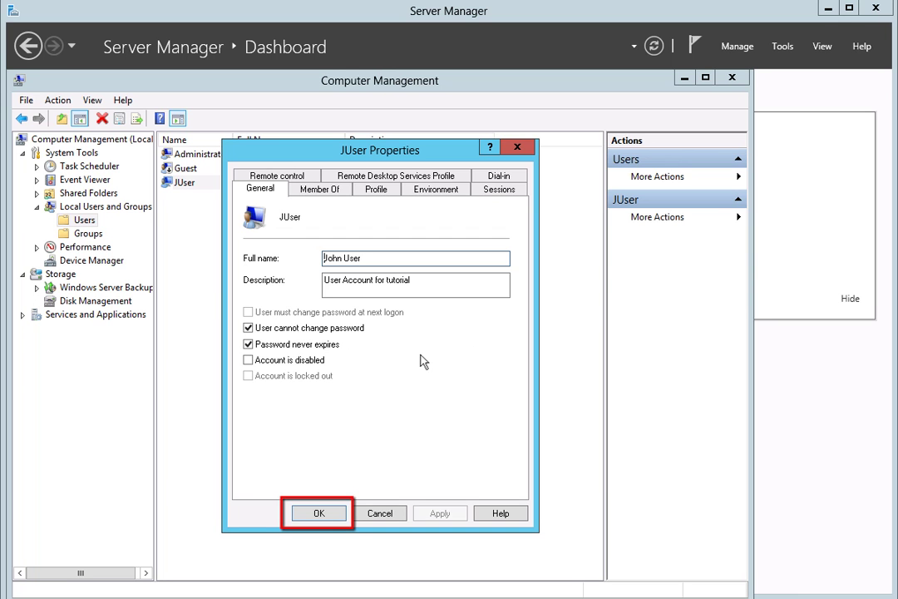
# Close JUser's properties unchanged after reviewing the General tab
pyautogui.click(320, 514)
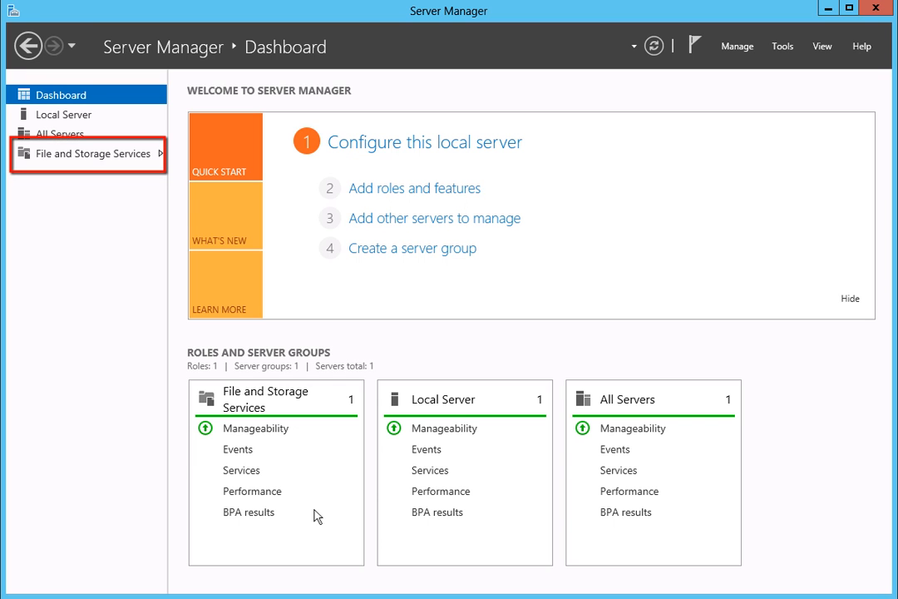
# Show the empty Shares list under File and Storage Services and launch New Share Wizard
pyautogui.click(88, 153)
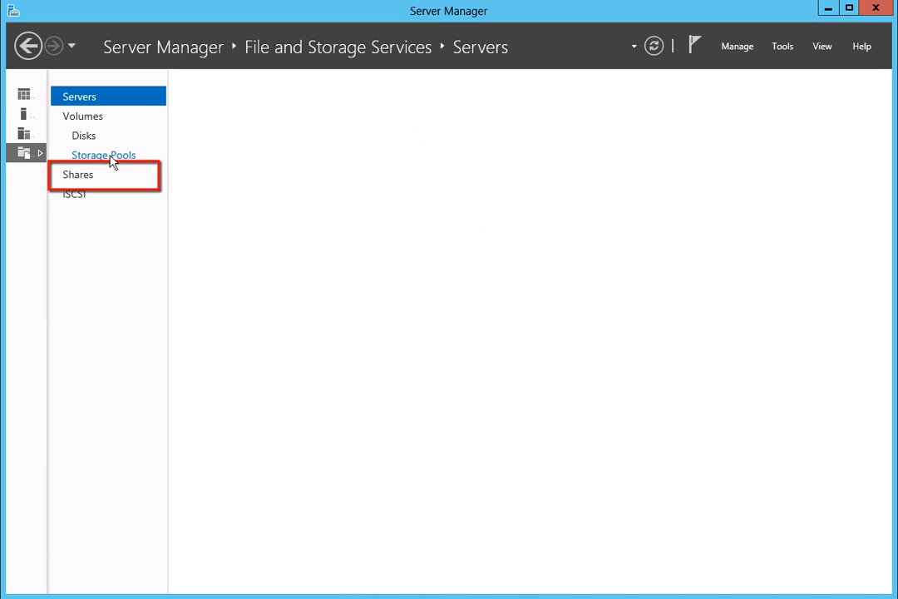
pyautogui.click(81, 175)
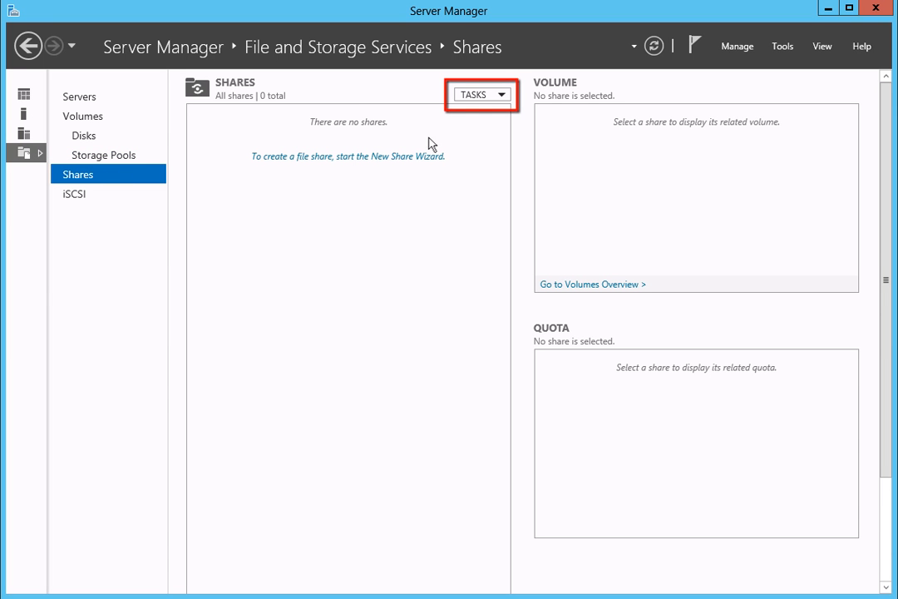
pyautogui.click(480, 95)
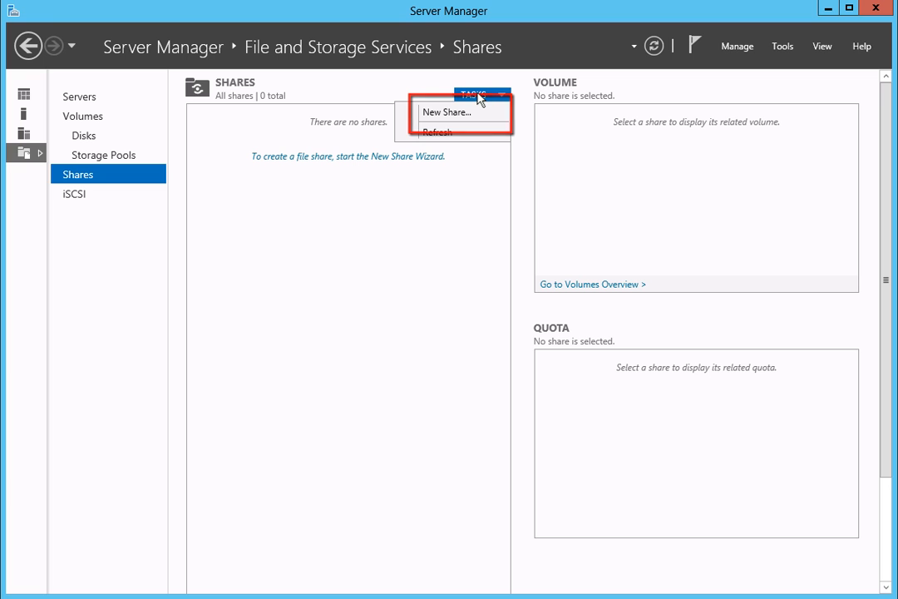
pyautogui.moveTo(437, 124)
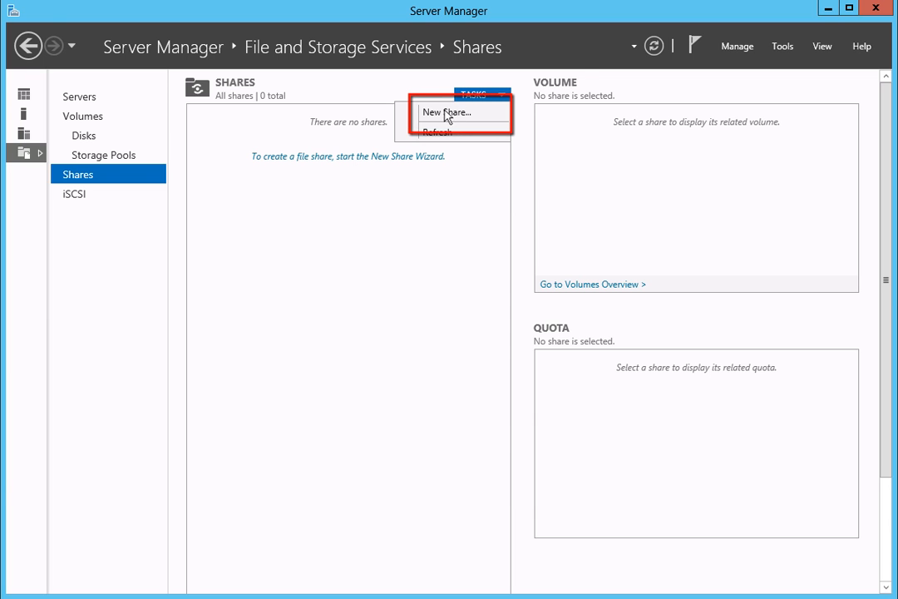
pyautogui.click(449, 112)
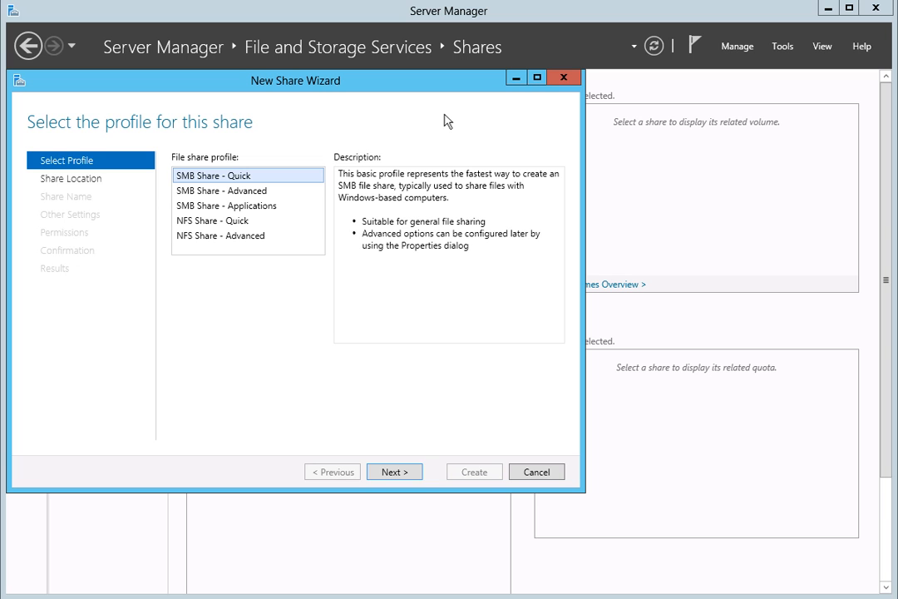
# Choose the 'SMB Share - Quick' profile
pyautogui.click(394, 472)
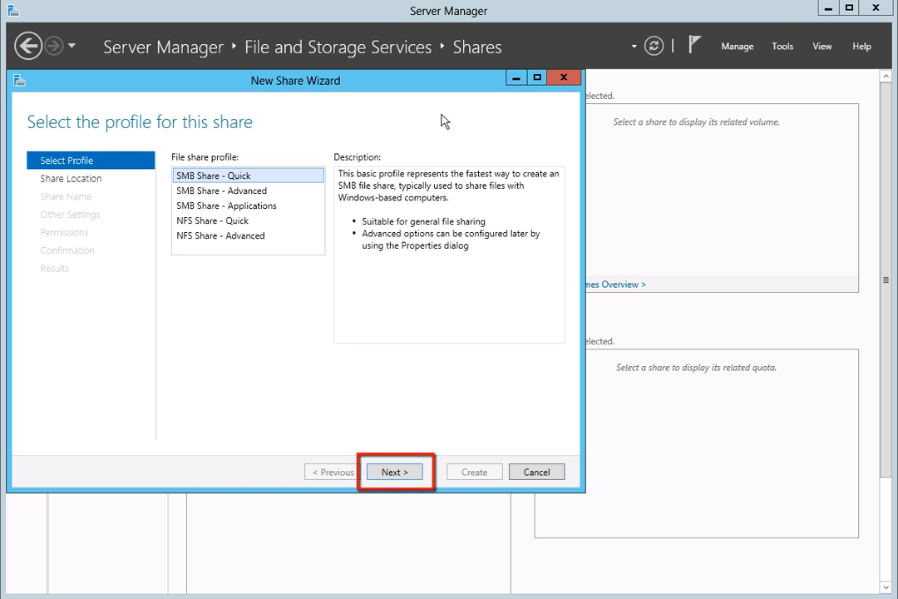
pyautogui.click(393, 472)
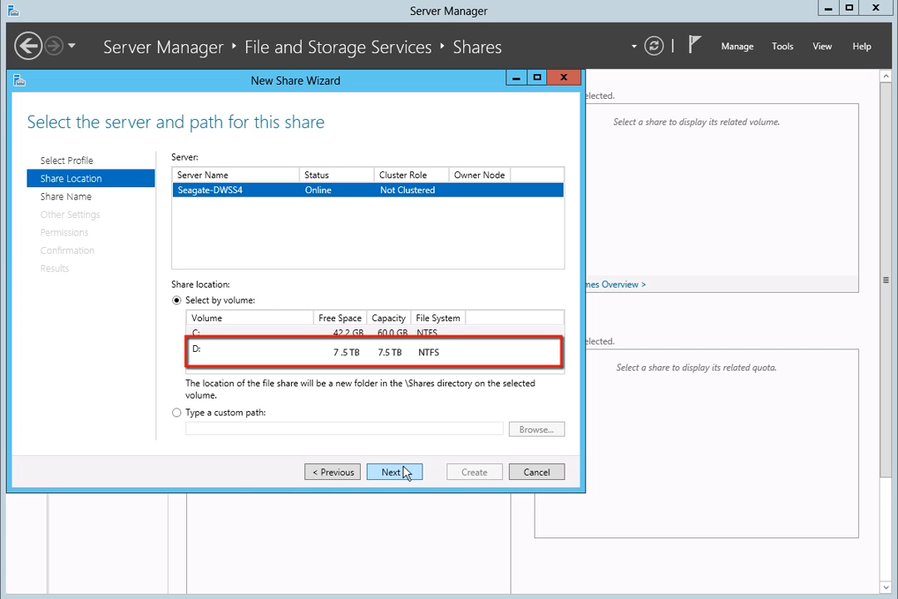
# Place share 'Accounts' on volume D: at D:\Shares\Accounts with a tutorial description
pyautogui.click(333, 353)
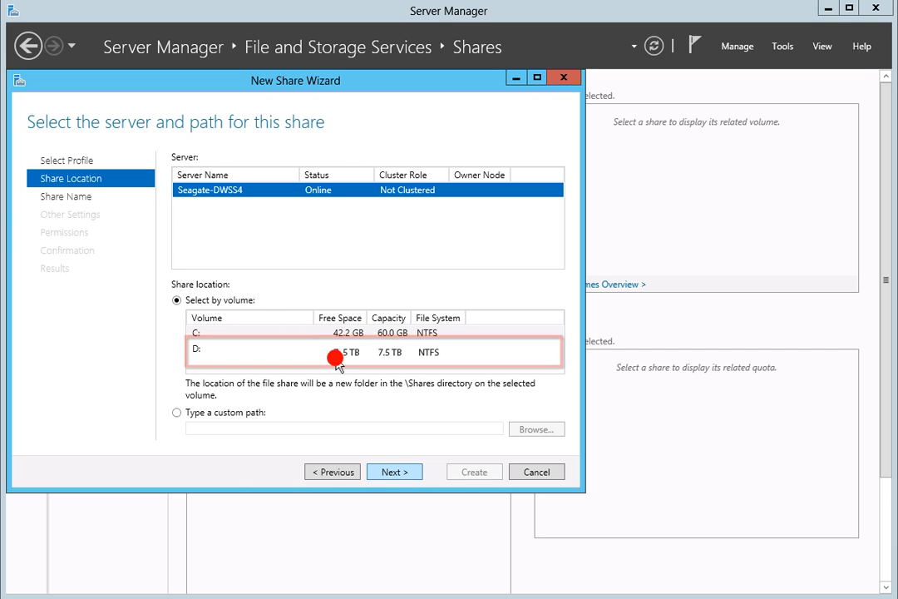
pyautogui.click(338, 352)
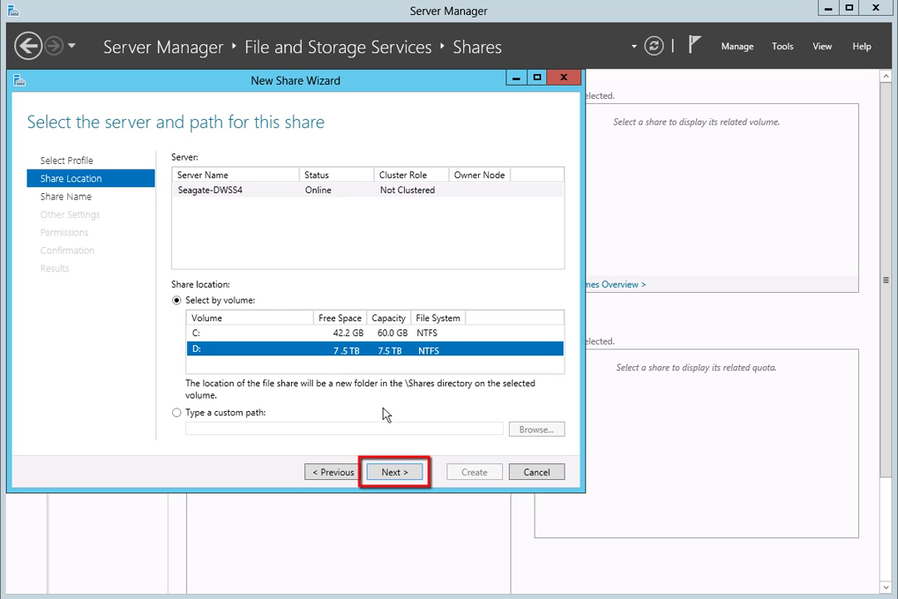
pyautogui.click(393, 472)
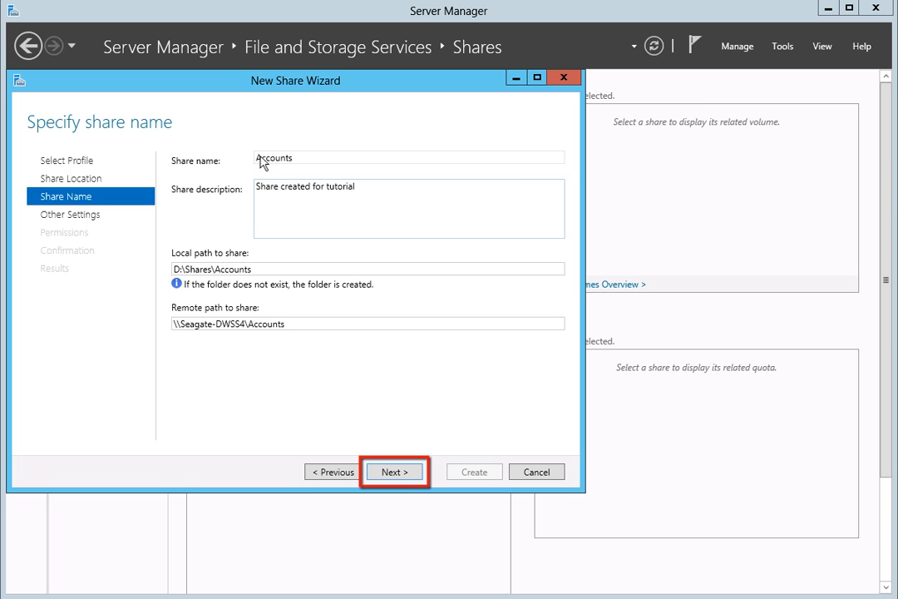
pyautogui.click(394, 471)
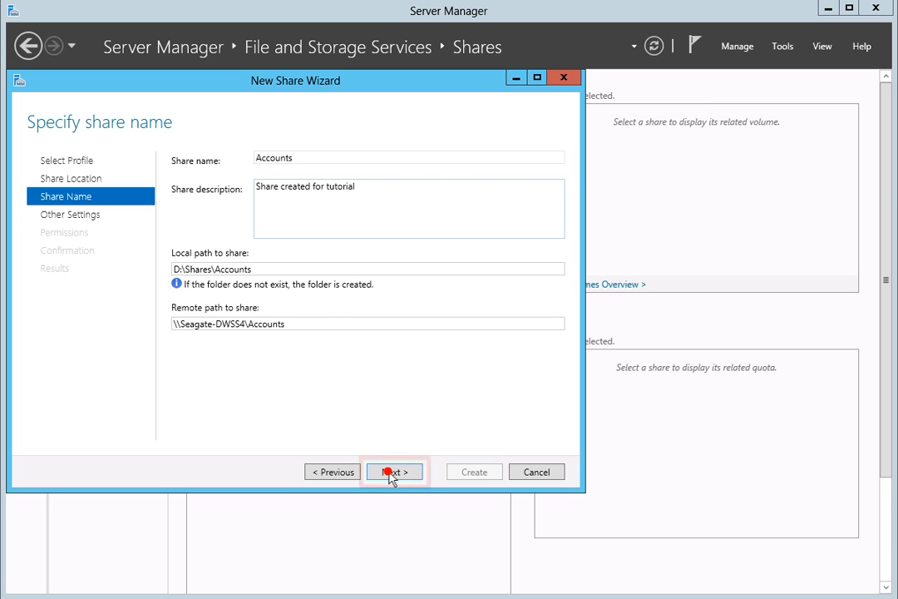
pyautogui.click(393, 472)
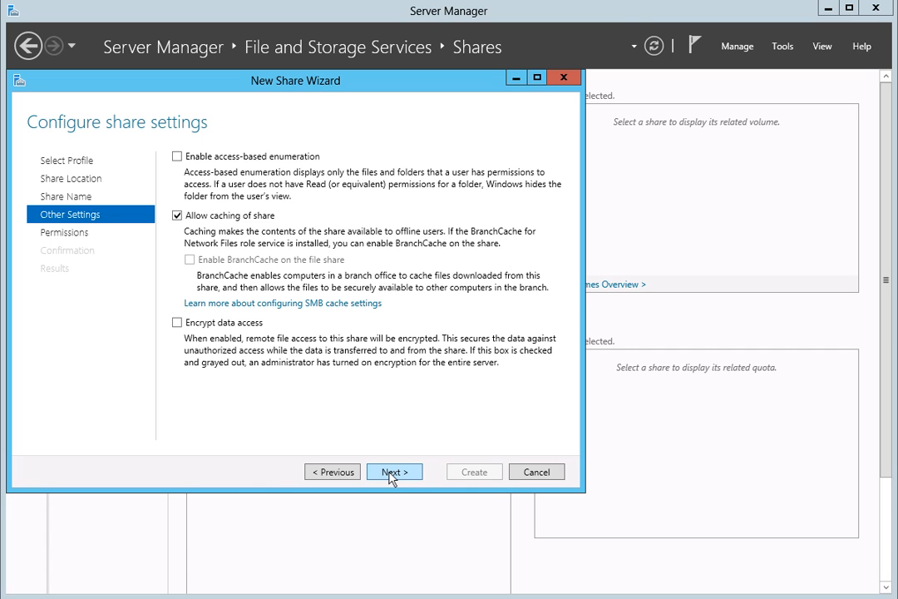
# Accept default caching and encryption settings and advance to Permissions
pyautogui.click(393, 472)
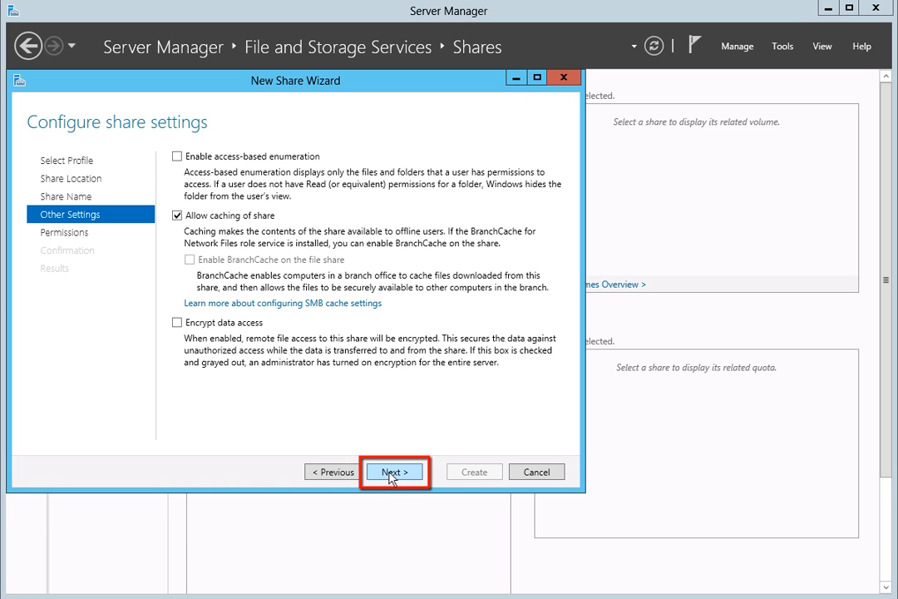
pyautogui.click(395, 472)
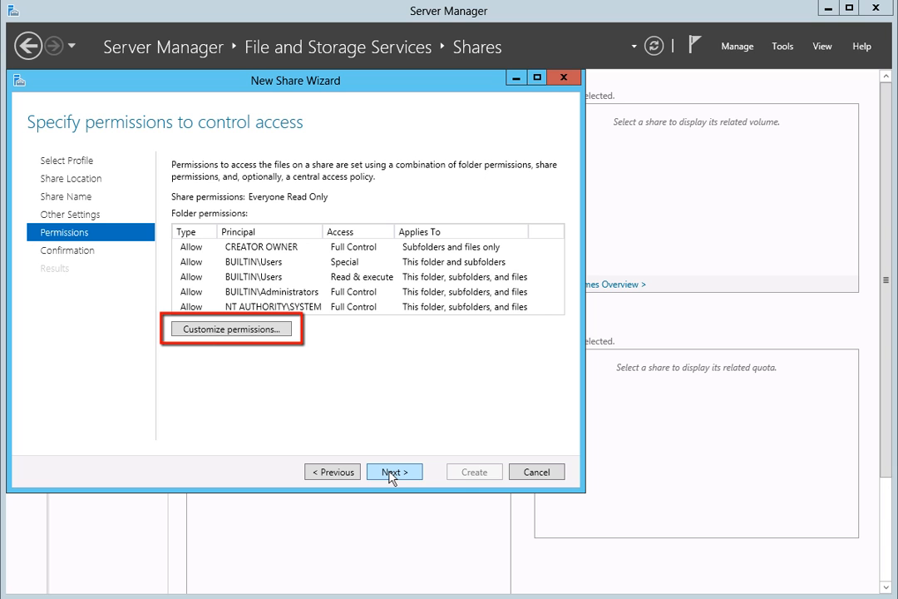
pyautogui.moveTo(244, 388)
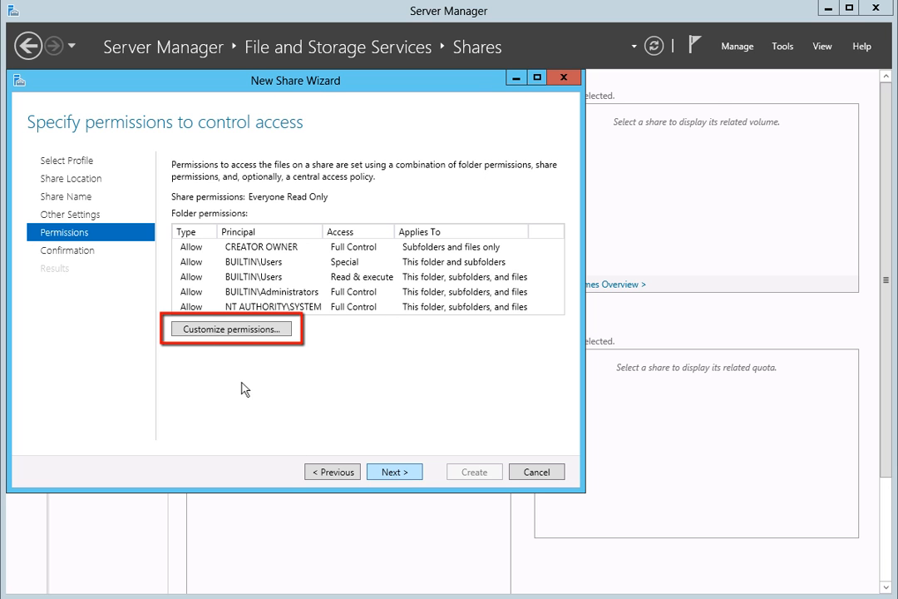
# Open Accounts' advanced share permissions and start adding a new share permission entry
pyautogui.click(232, 328)
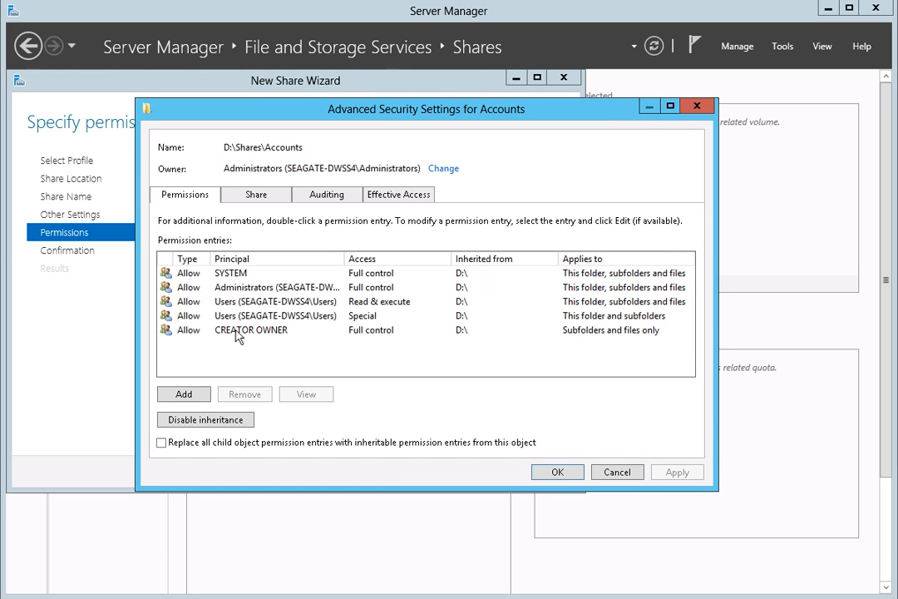
pyautogui.click(256, 193)
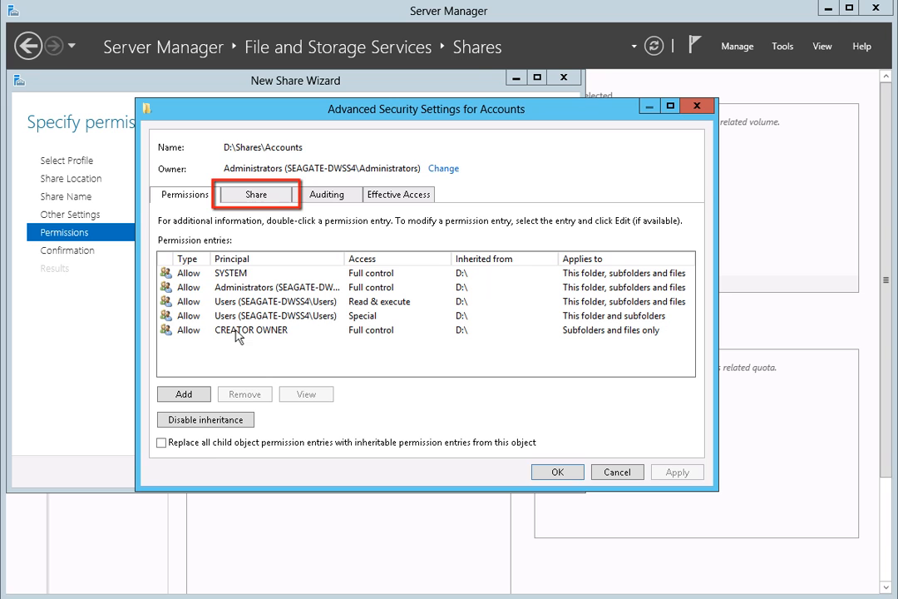
pyautogui.click(256, 194)
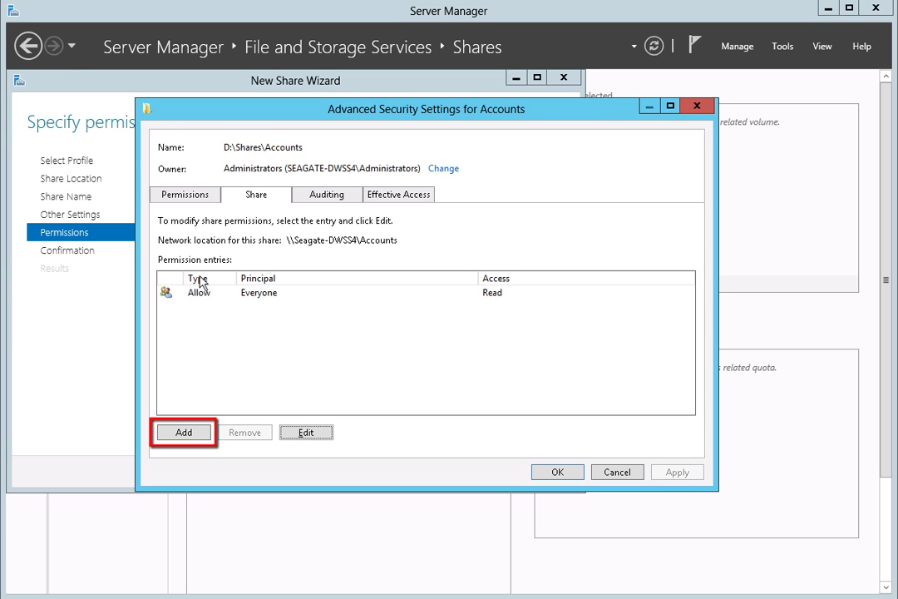
pyautogui.click(183, 432)
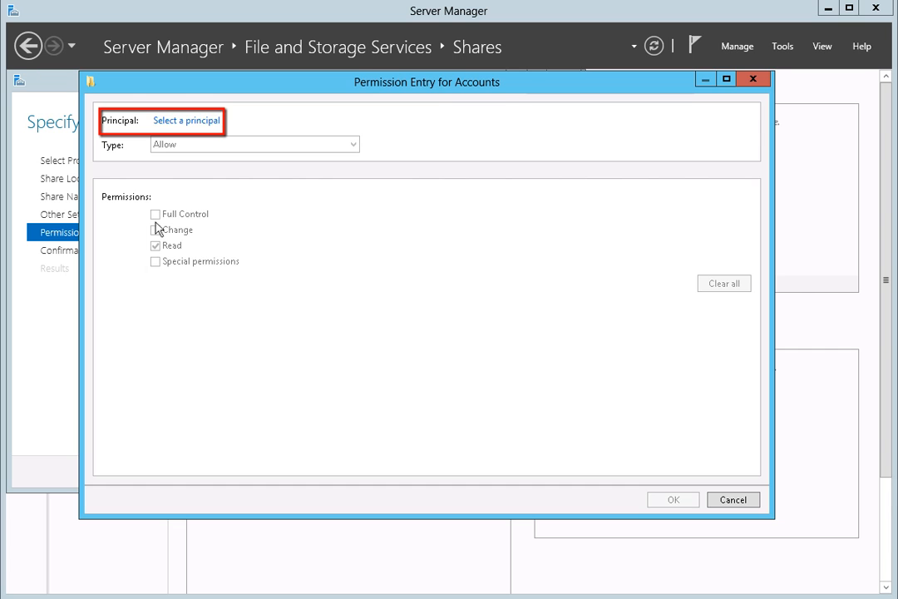
# Set the entry's principal to JUser, verified as SEAGATE-DWSS4\JUser
pyautogui.click(187, 119)
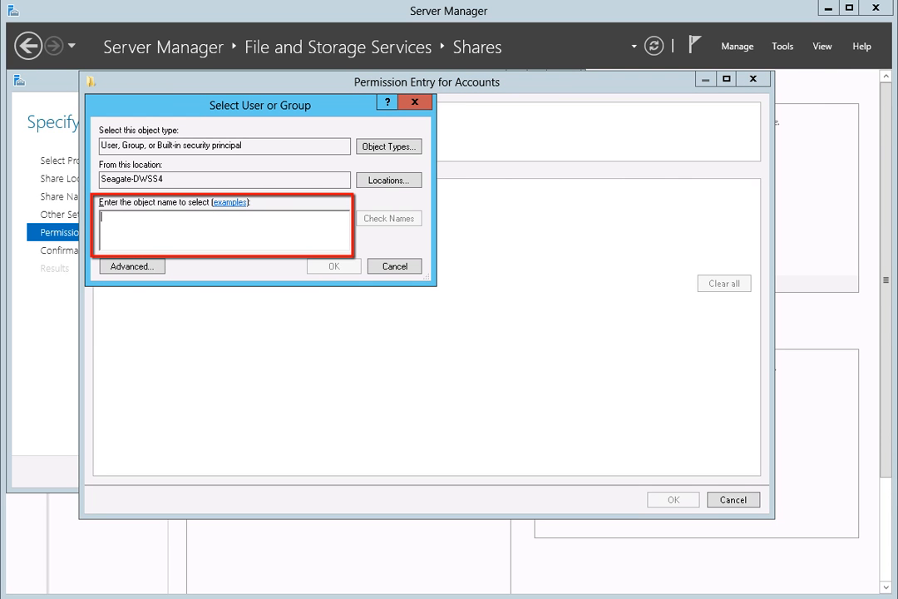
pyautogui.write('JUser')
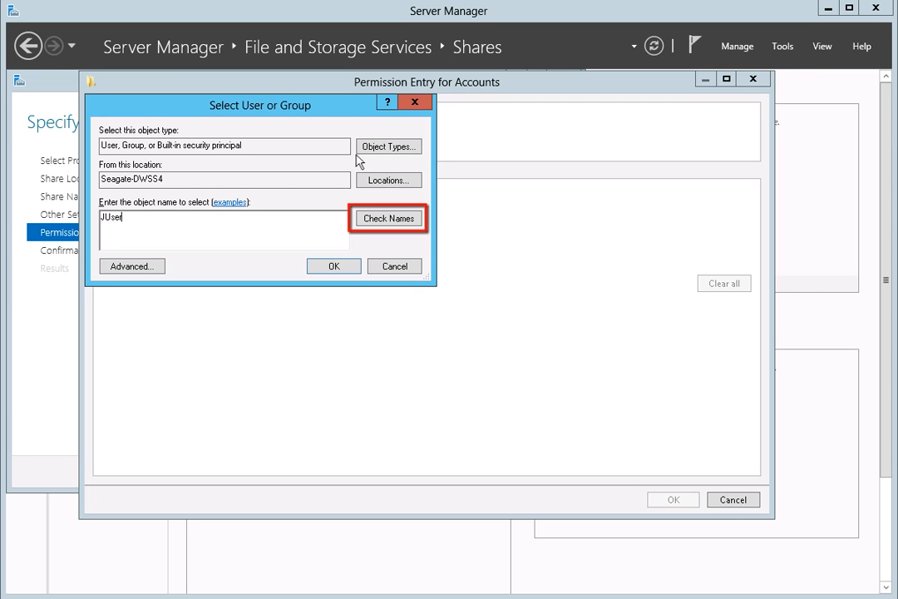
pyautogui.click(388, 218)
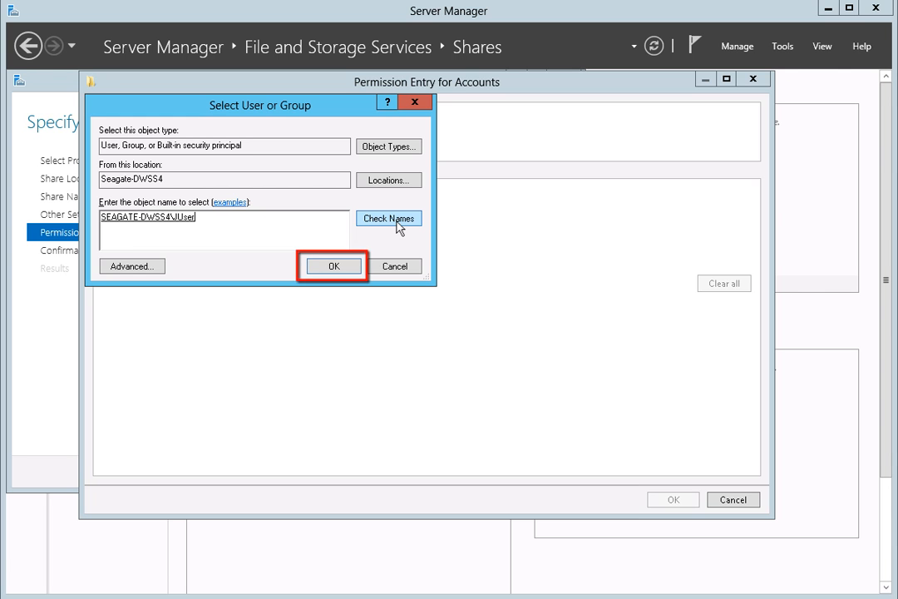
pyautogui.click(334, 266)
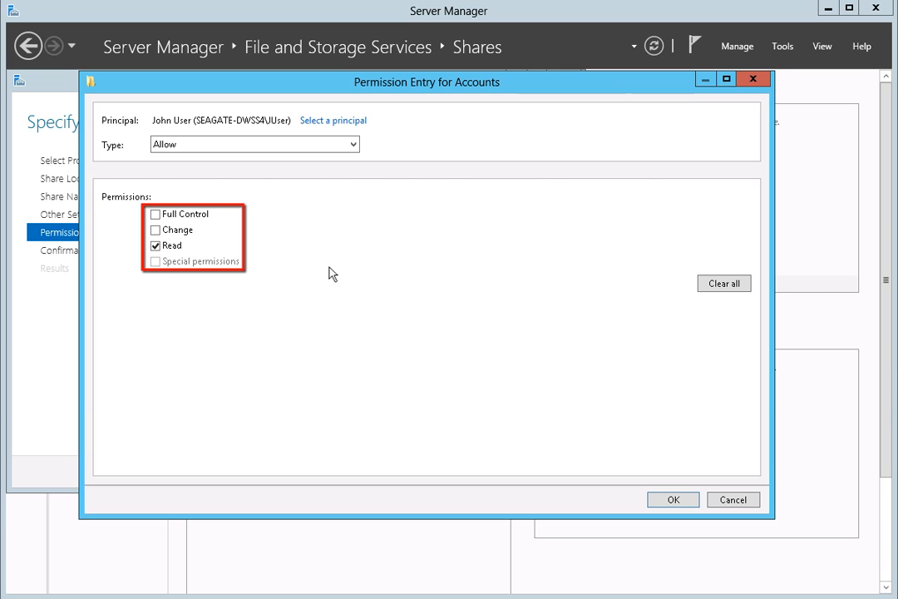
# Give JUser Full Control on the Accounts share, apply, and return to the wizard
pyautogui.click(156, 214)
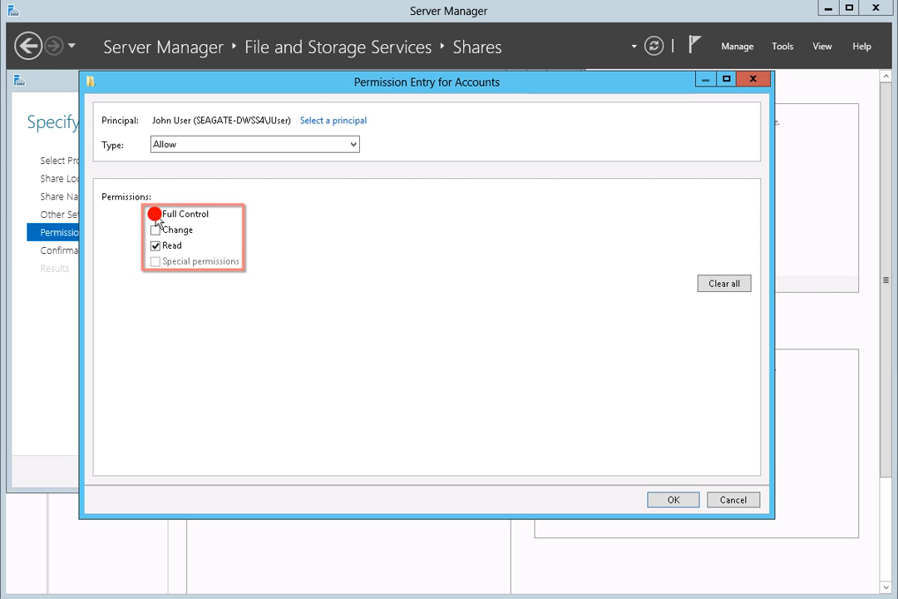
pyautogui.click(155, 214)
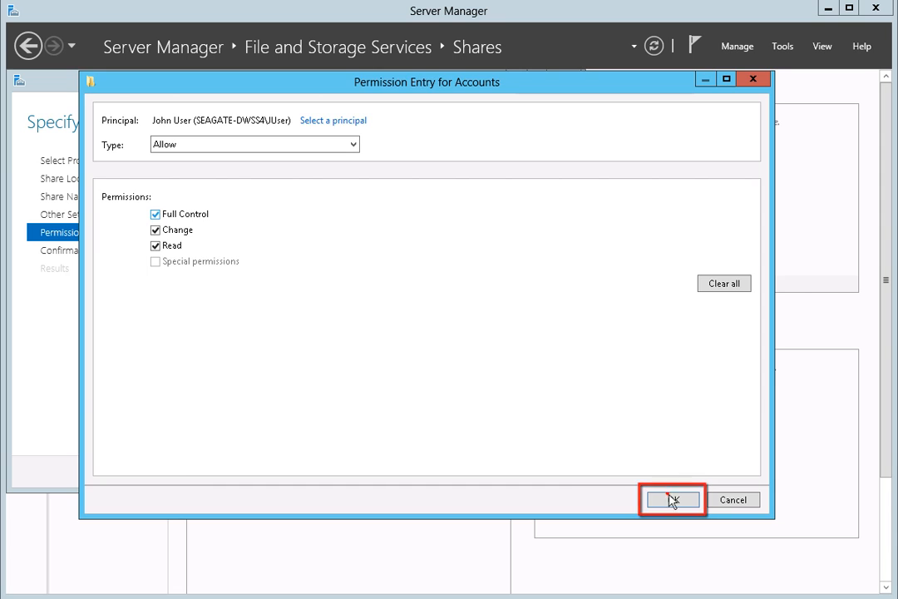
pyautogui.click(674, 499)
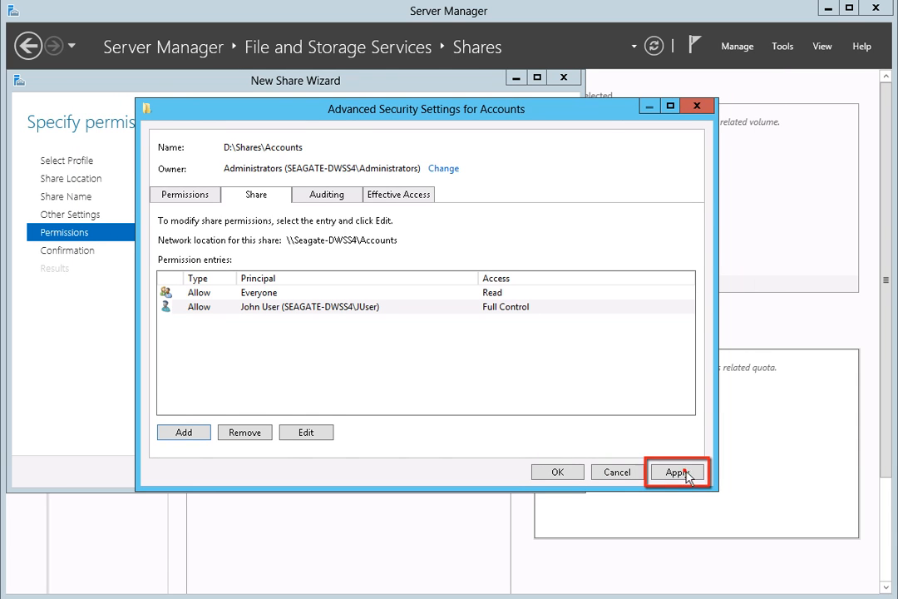
pyautogui.click(678, 472)
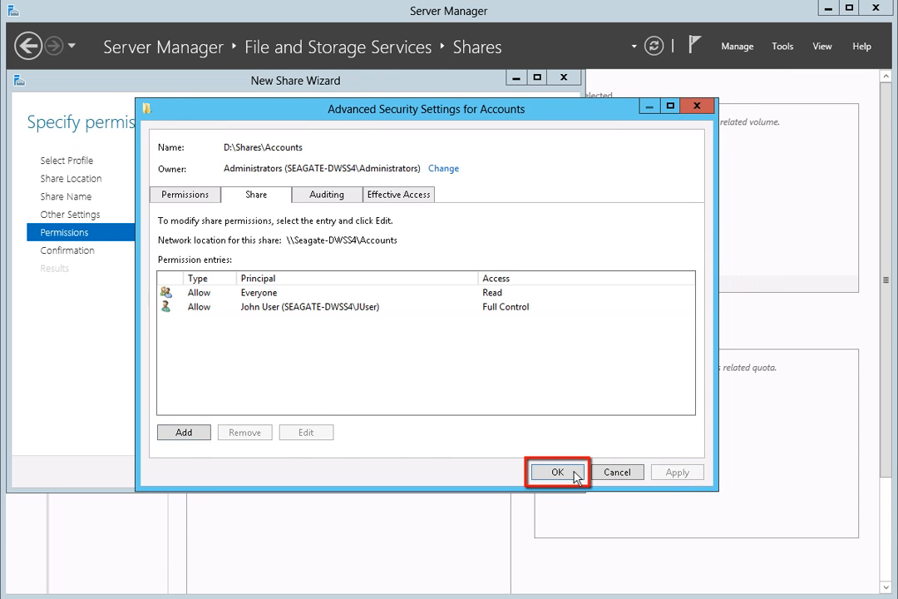
pyautogui.click(557, 472)
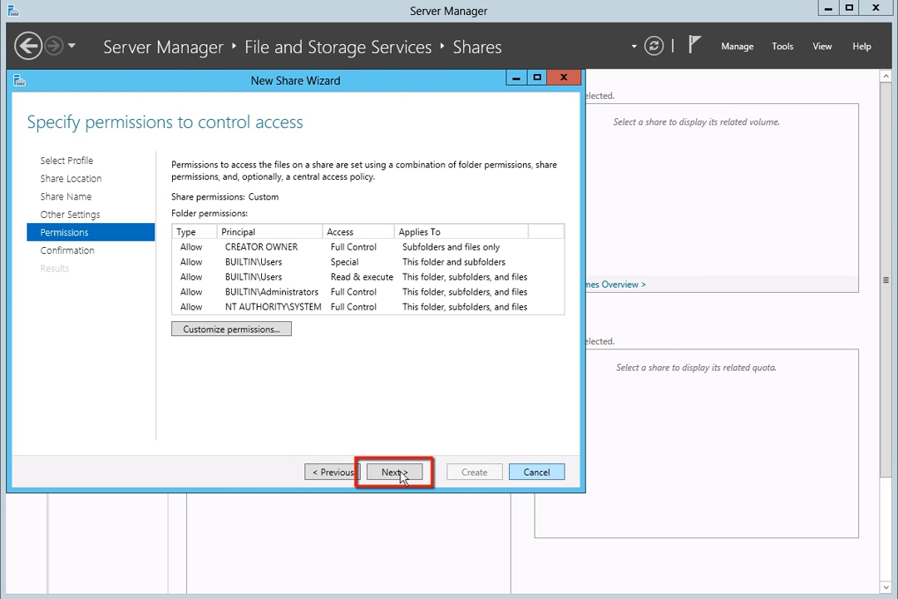
# Advance to Confirm selections and create the Accounts share
pyautogui.click(395, 471)
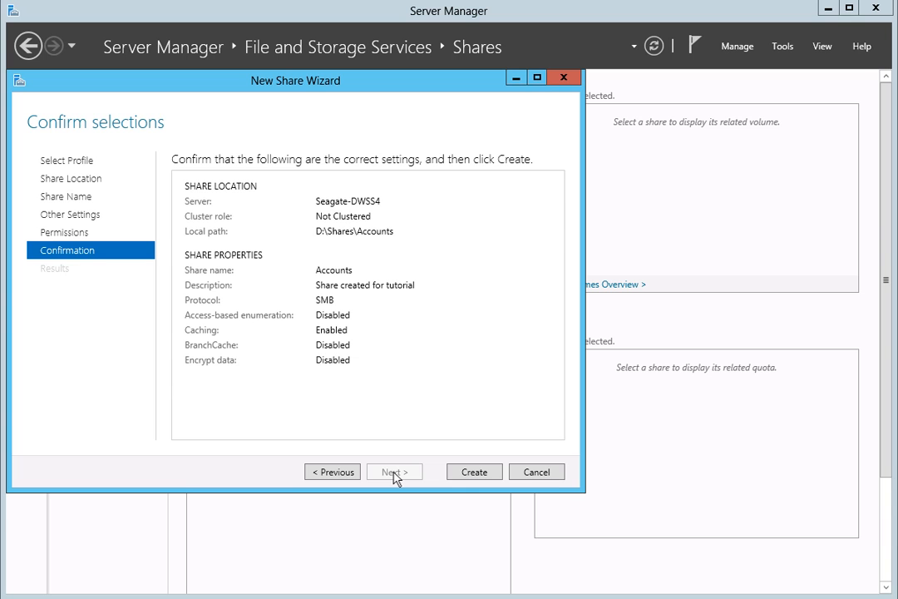
pyautogui.click(474, 471)
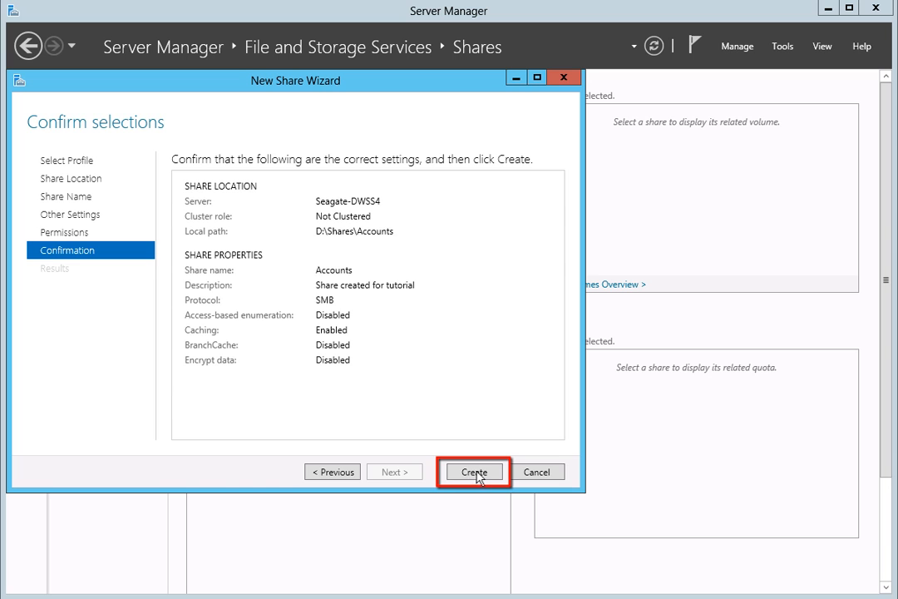
pyautogui.click(473, 472)
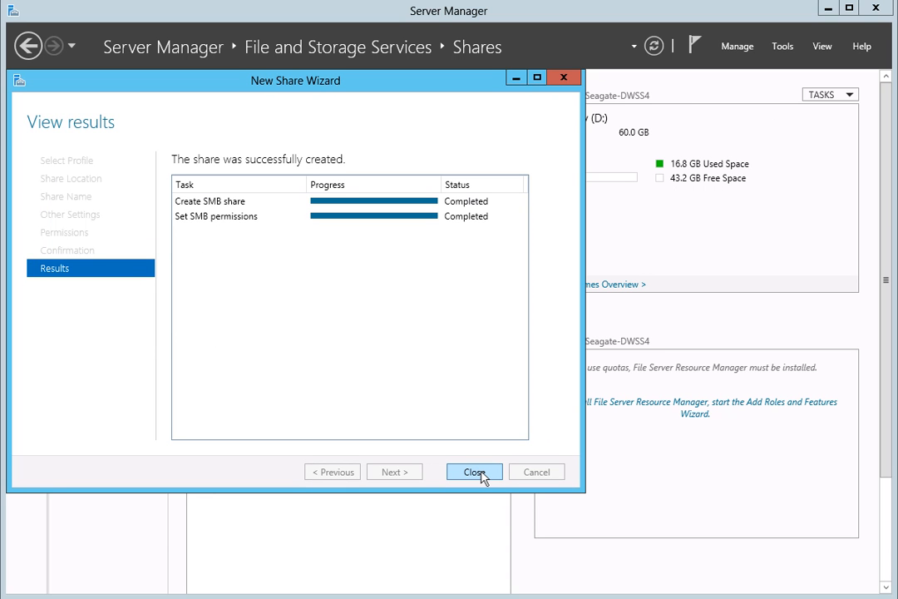
# Close the finished share wizard, confirm Accounts is listed, and go to the Dashboard
pyautogui.click(474, 471)
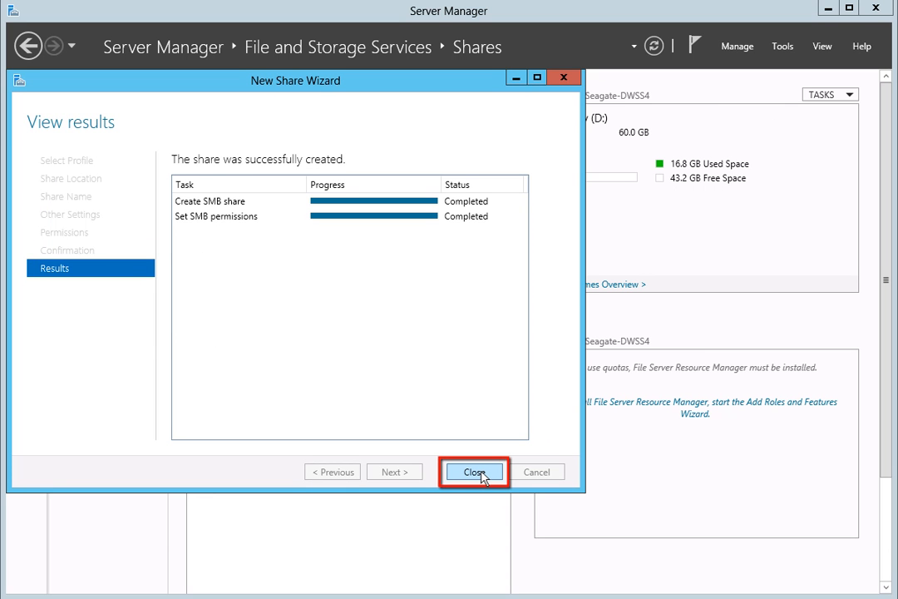
pyautogui.click(475, 472)
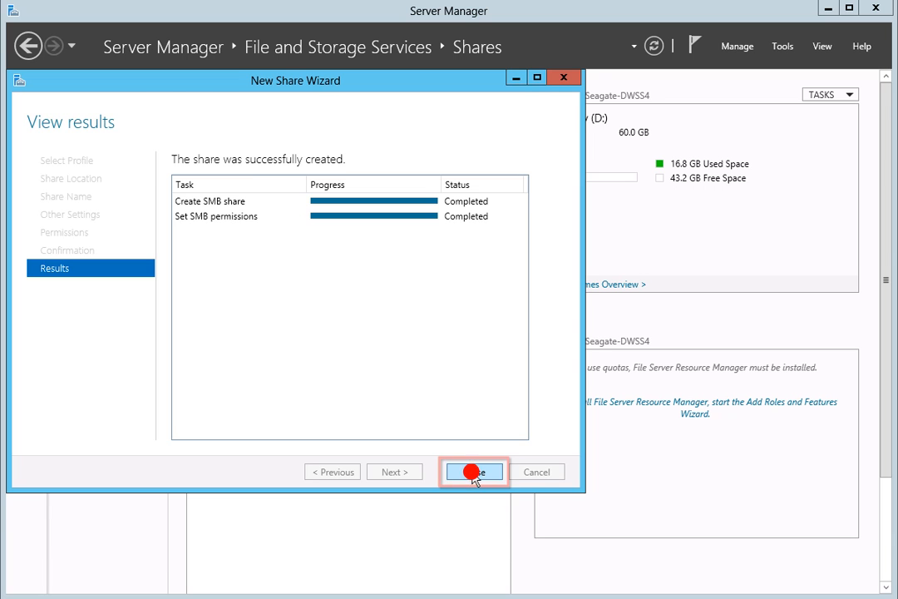
pyautogui.click(473, 472)
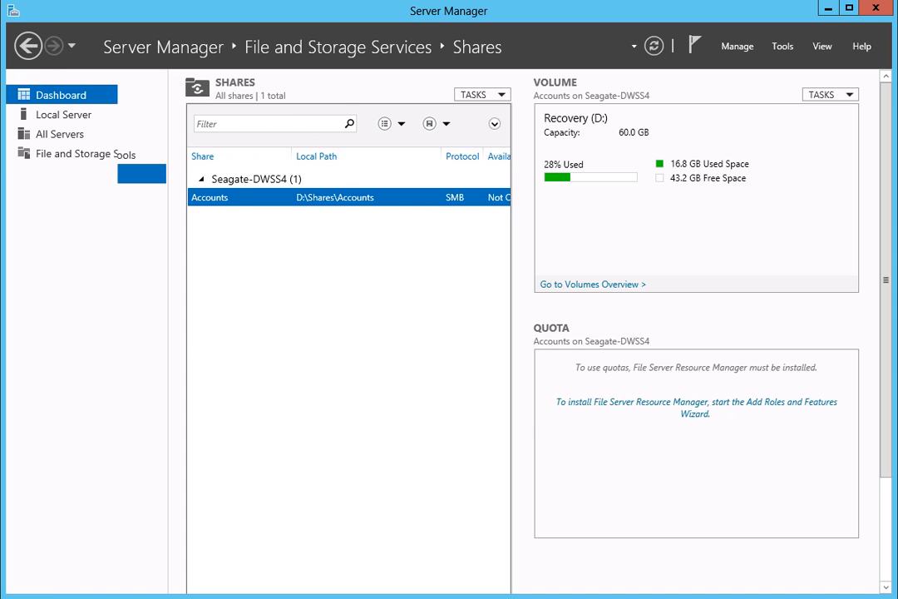
pyautogui.click(62, 94)
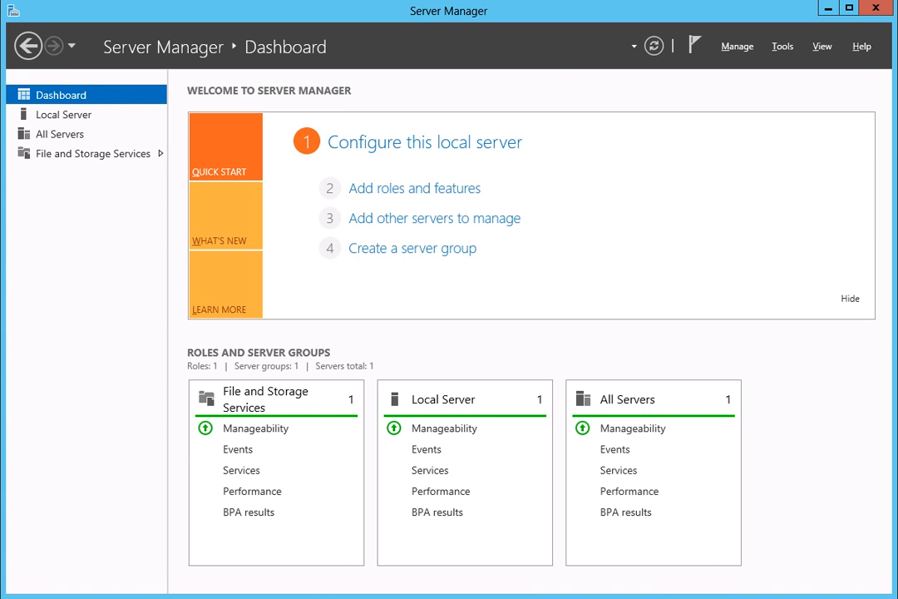